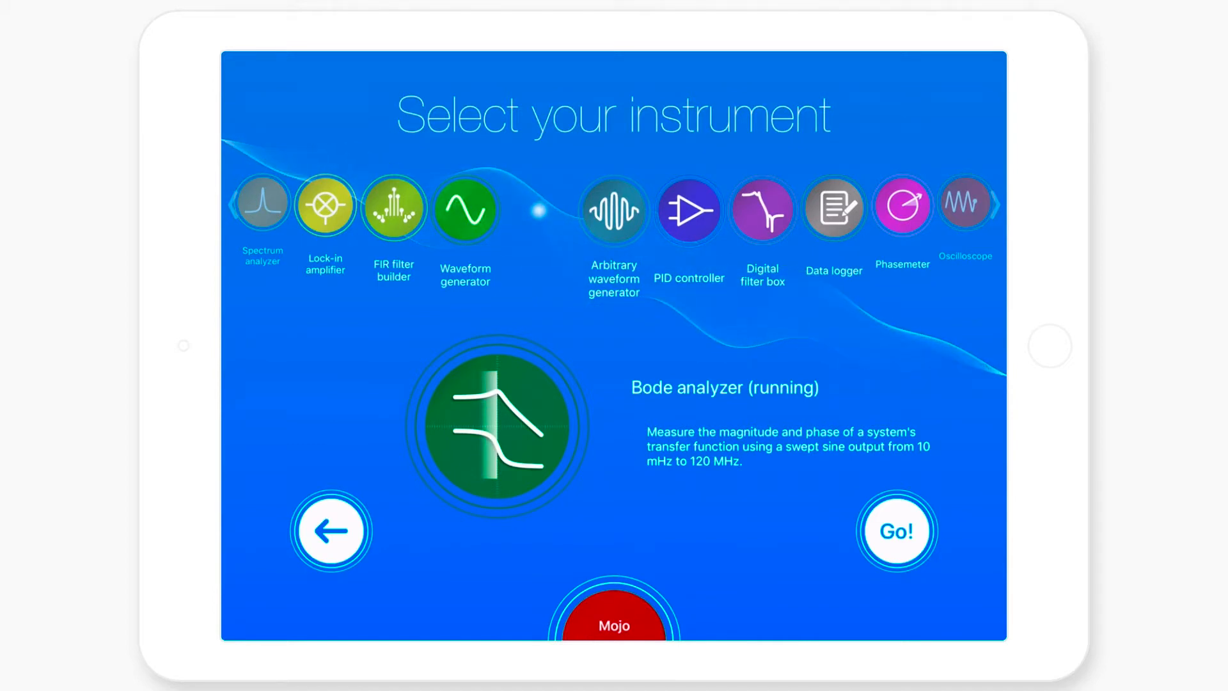
Start the Bode analyzer from the instrument selection screen.
click(895, 531)
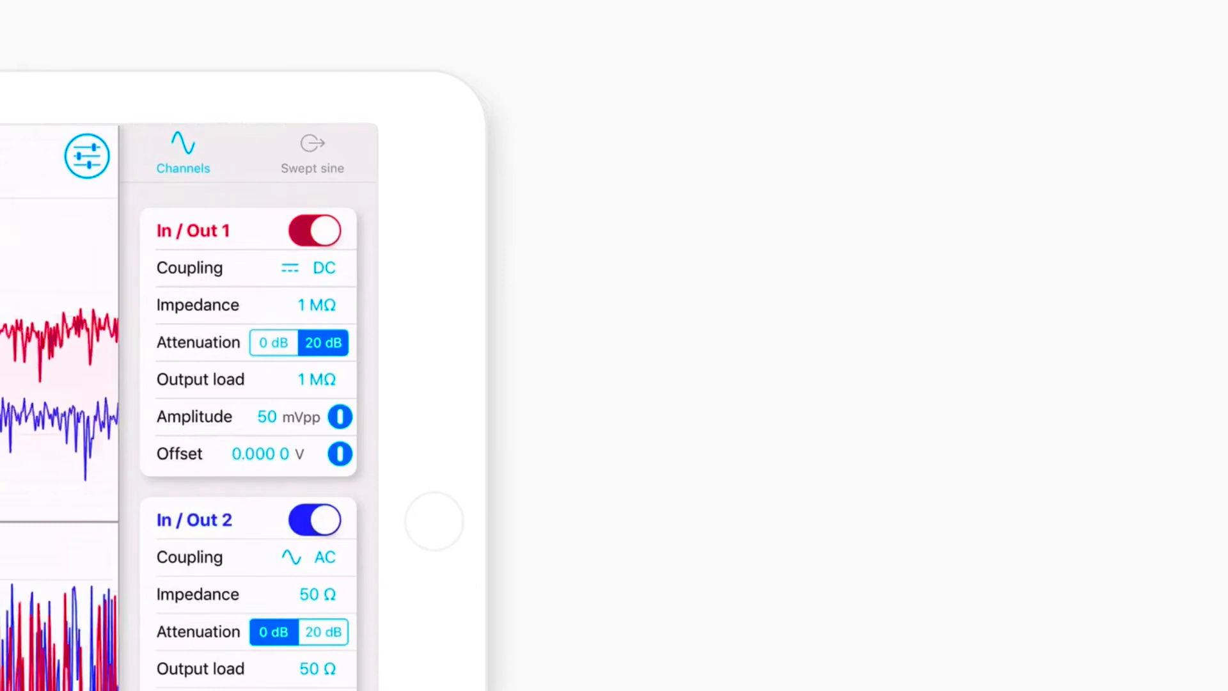
Set In/Out 1 to AC coupling, 50 Ω, 0 dB attenuation and 500 mVpp amplitude.
click(322, 267)
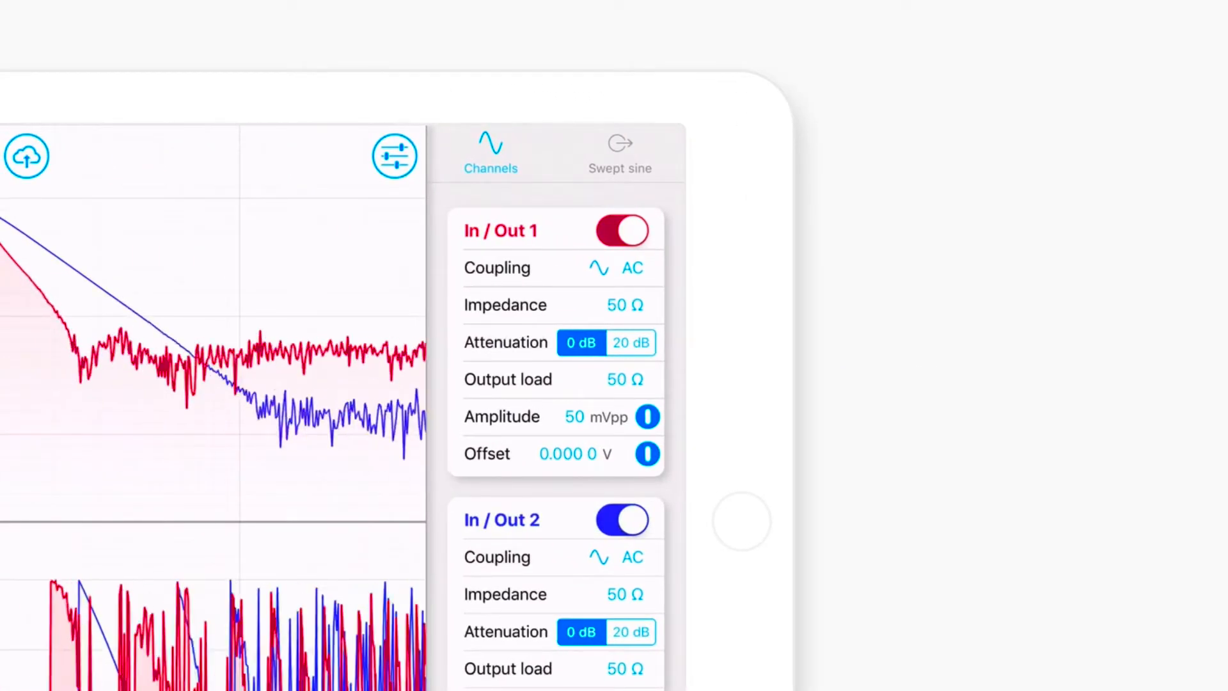
click(591, 416)
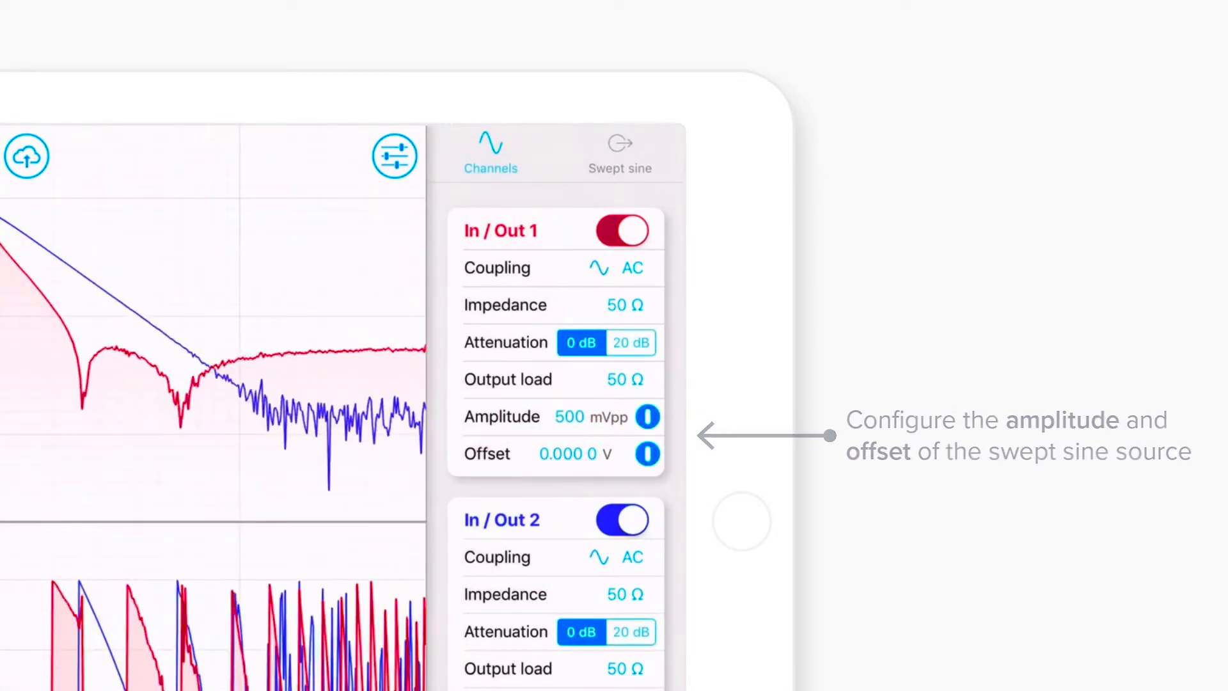
click(620, 153)
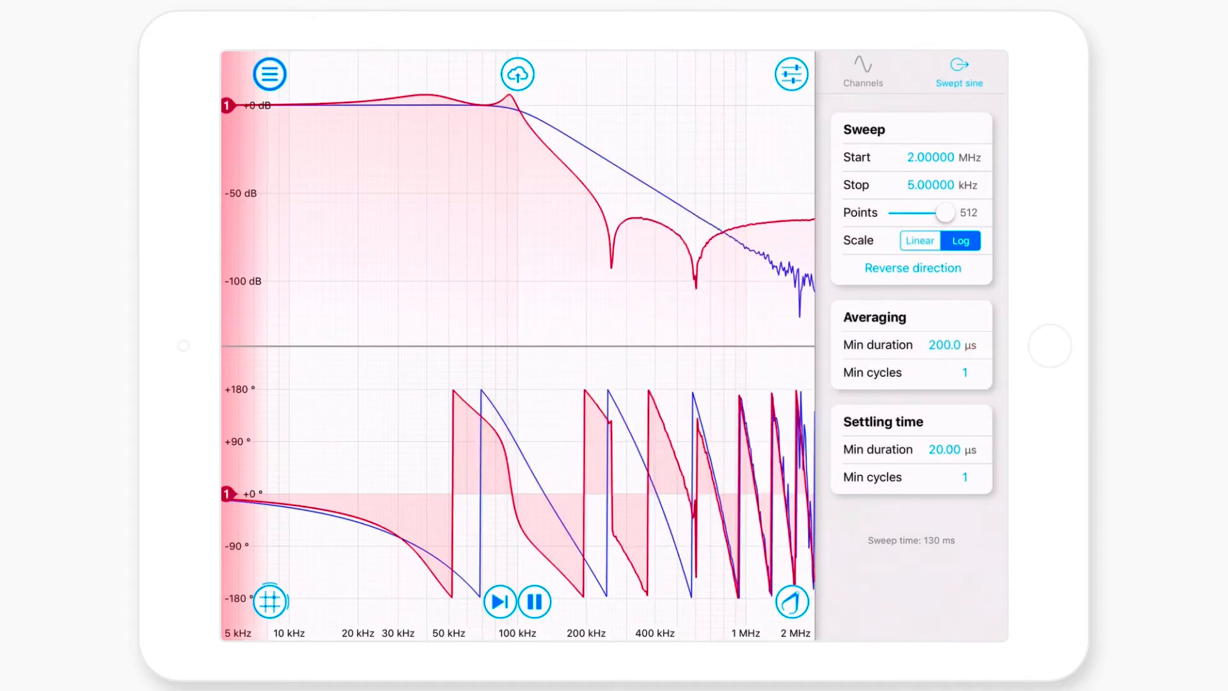
Set the averaging minimum duration to 2 ms, giving a 1.1 s sweep.
click(946, 345)
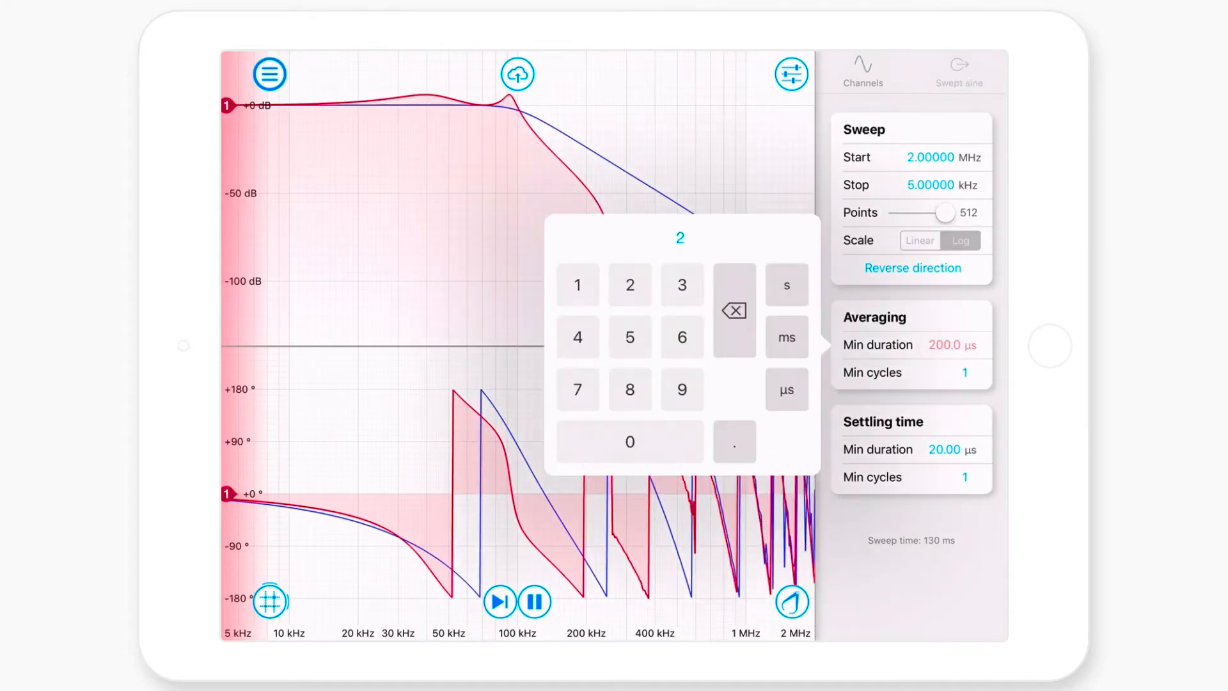
click(785, 337)
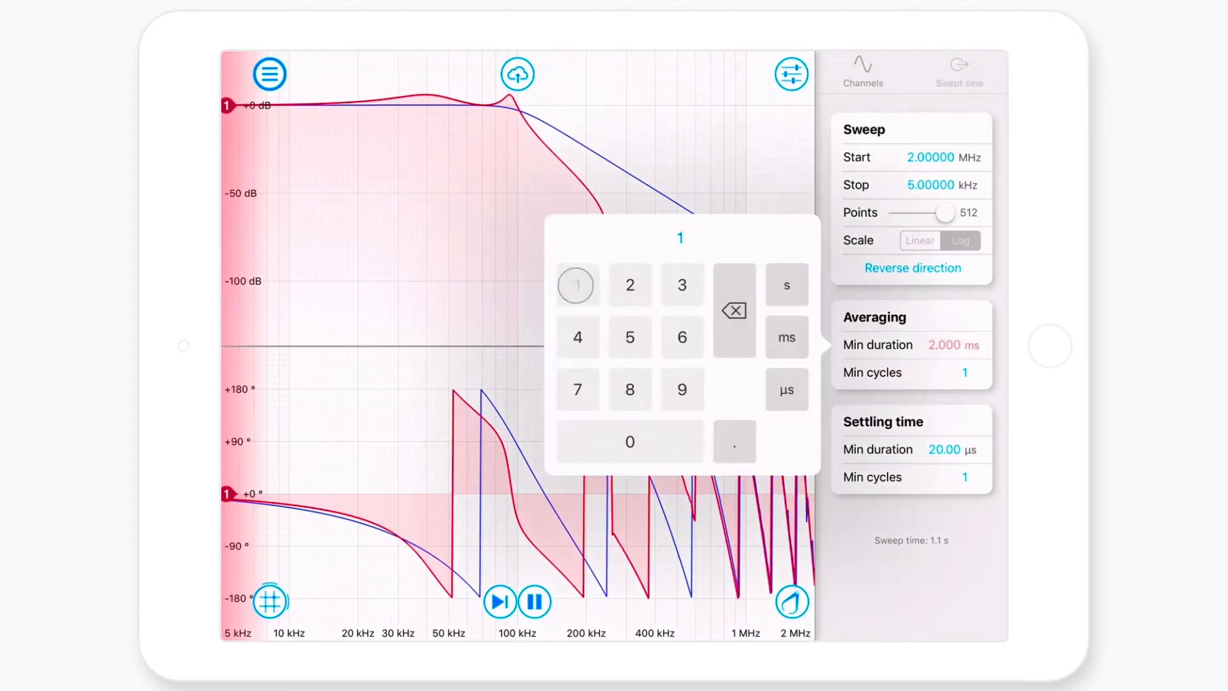
click(786, 337)
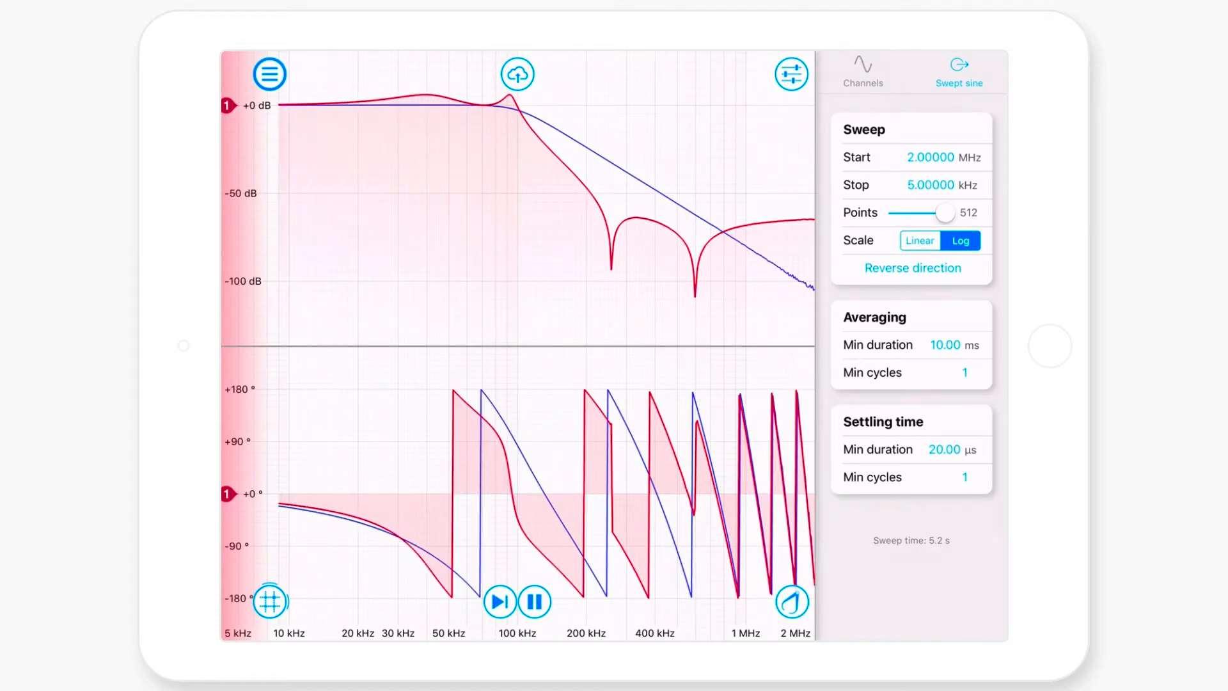
click(944, 344)
text(2.000)
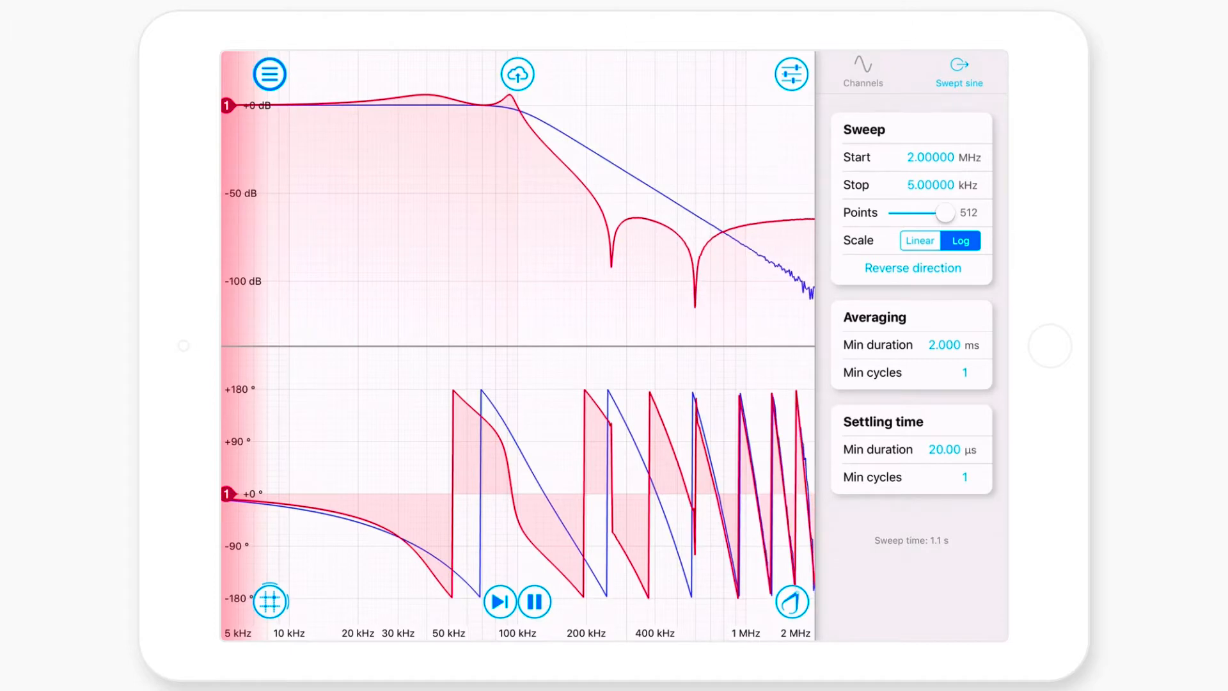
Set the settling time minimum duration to 1 ms, giving a 1.5 s sweep.
click(945, 449)
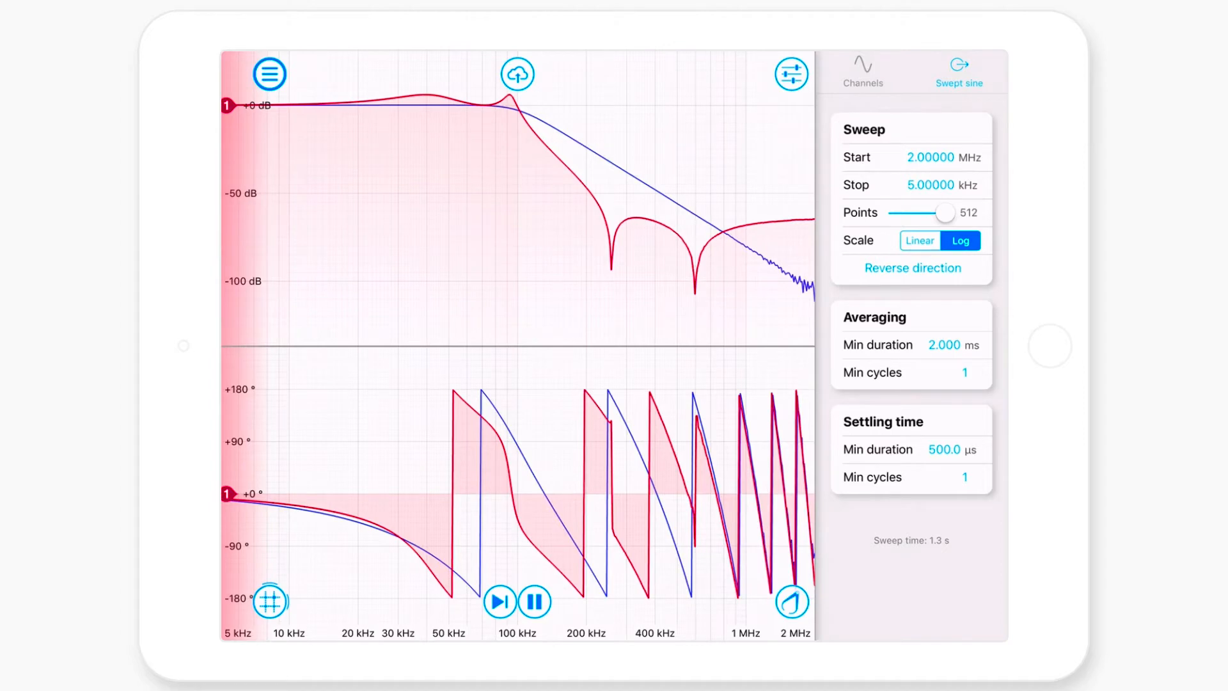
click(943, 449)
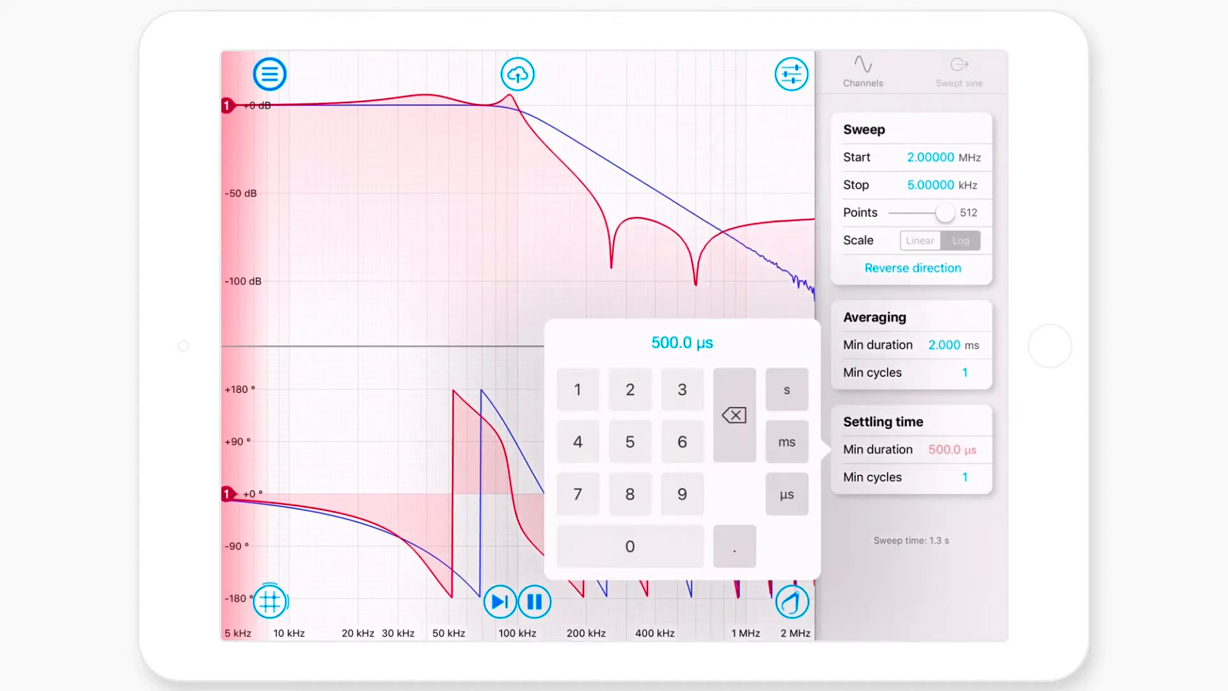
click(786, 442)
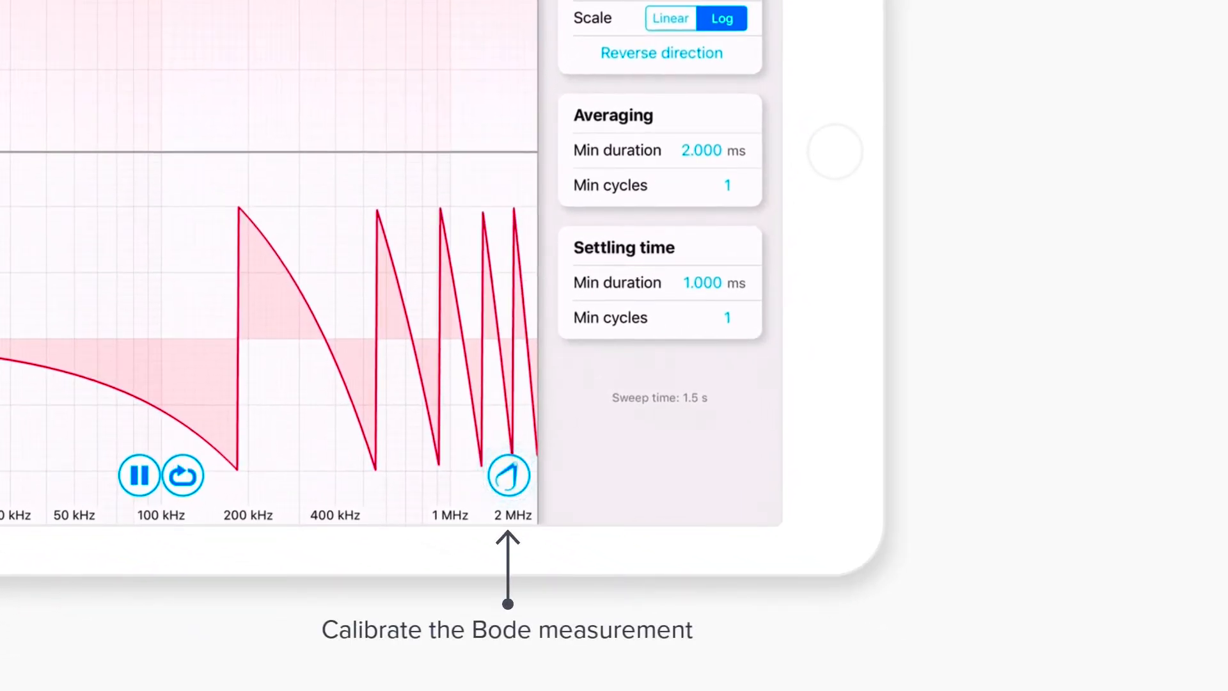
Calibrate out the cable delay and restart the sweep.
click(509, 474)
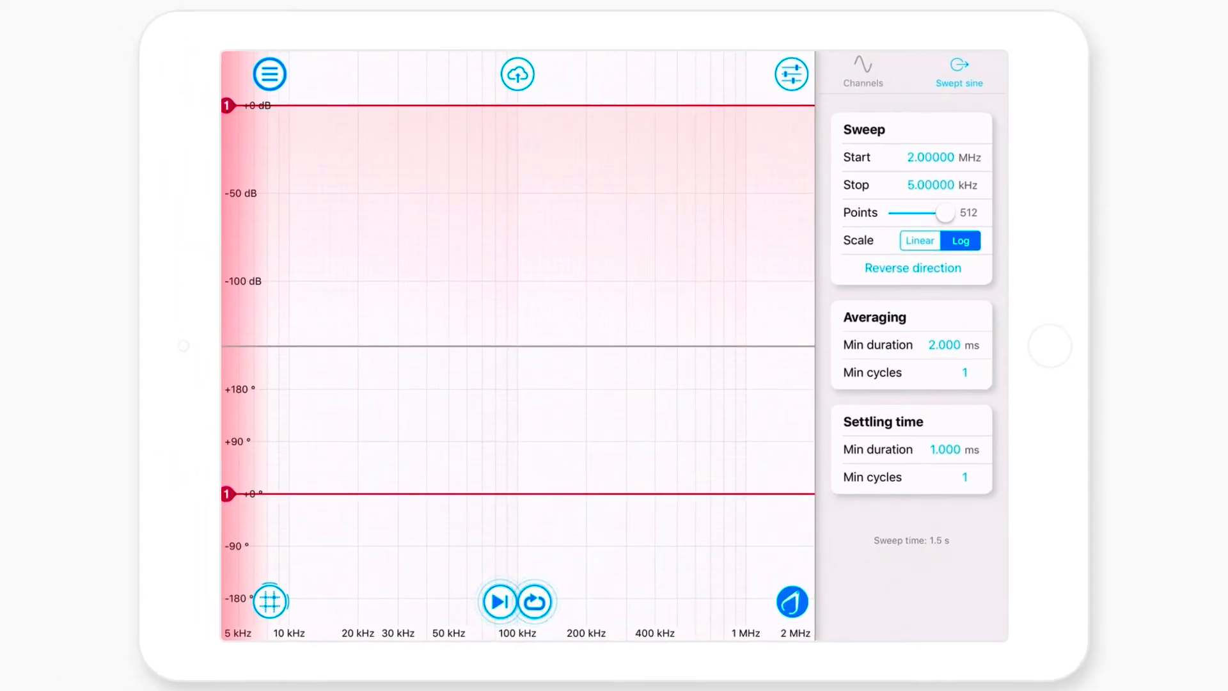
click(499, 603)
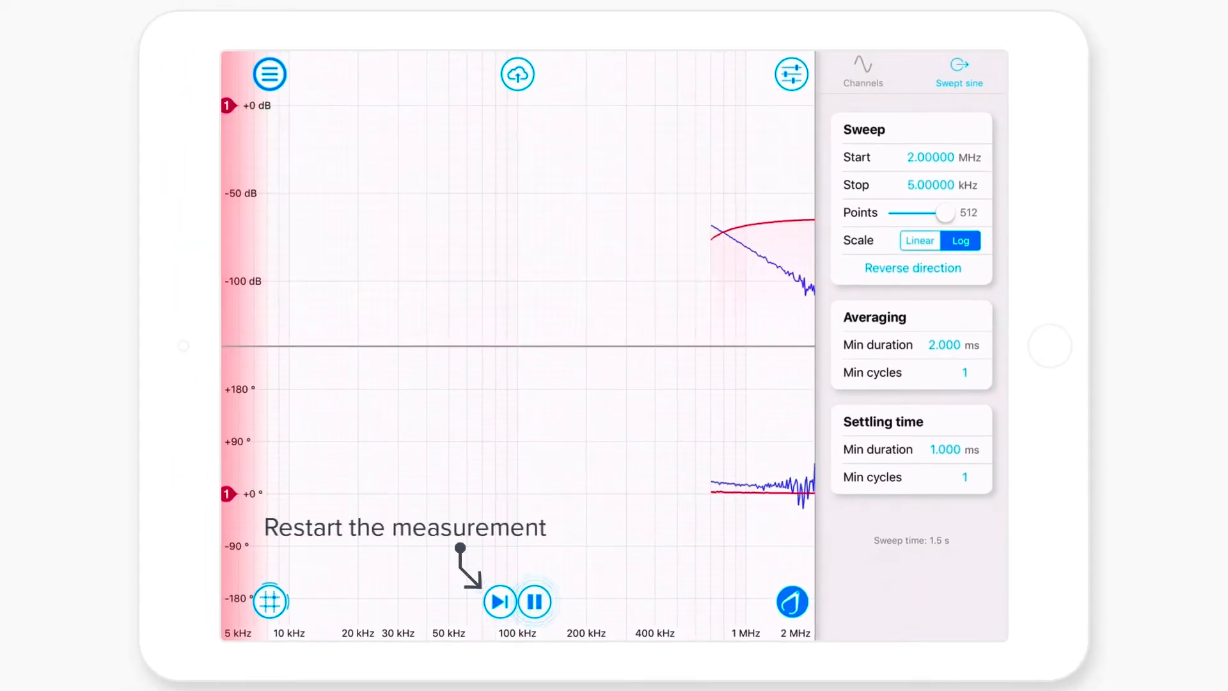
click(499, 602)
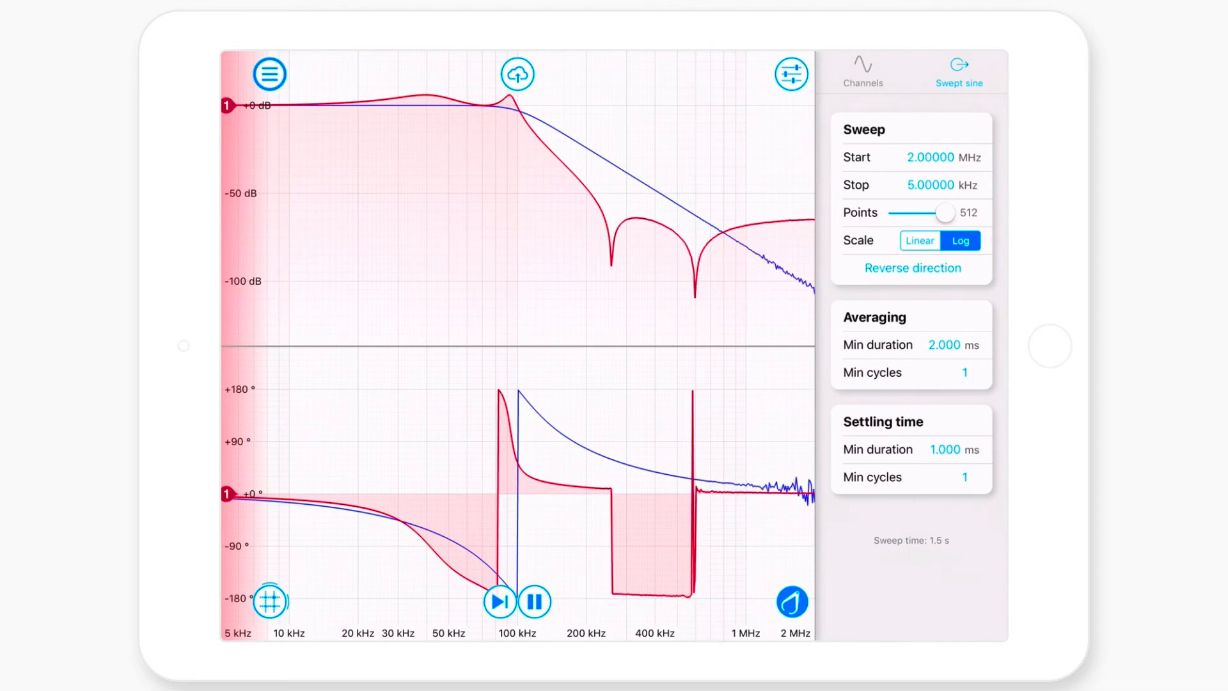
Place a channel 2 magnitude cursor at -3 dB, marking about 102.0 kHz.
click(227, 104)
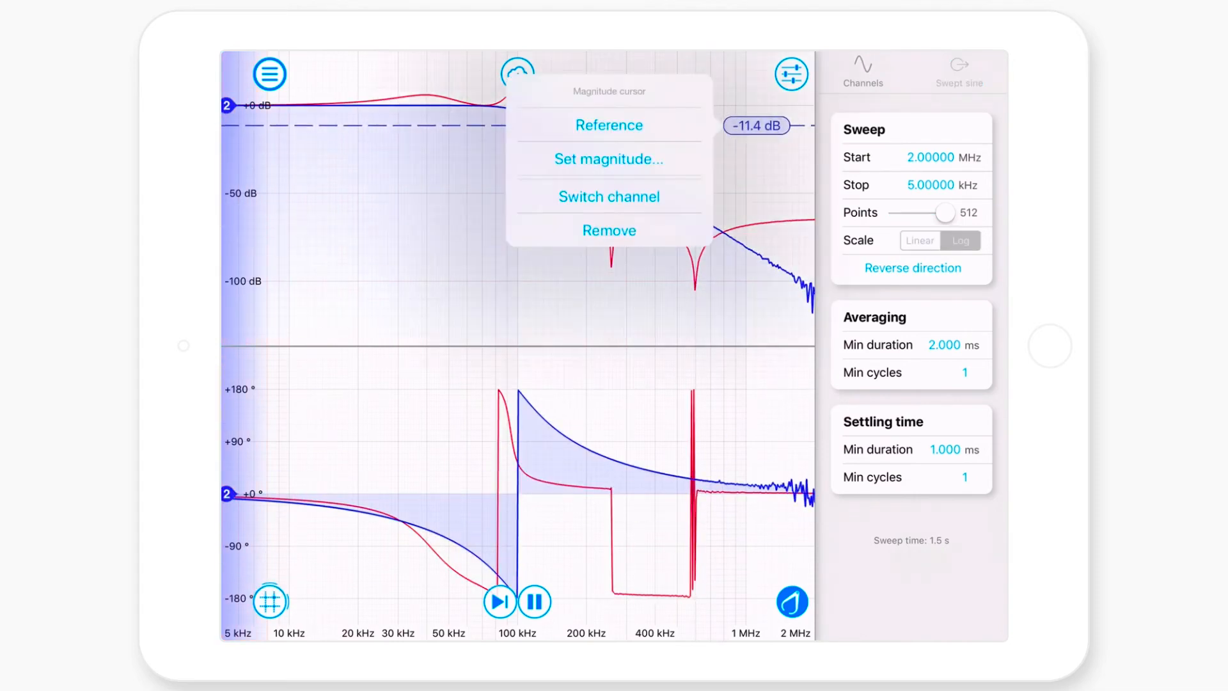
click(609, 159)
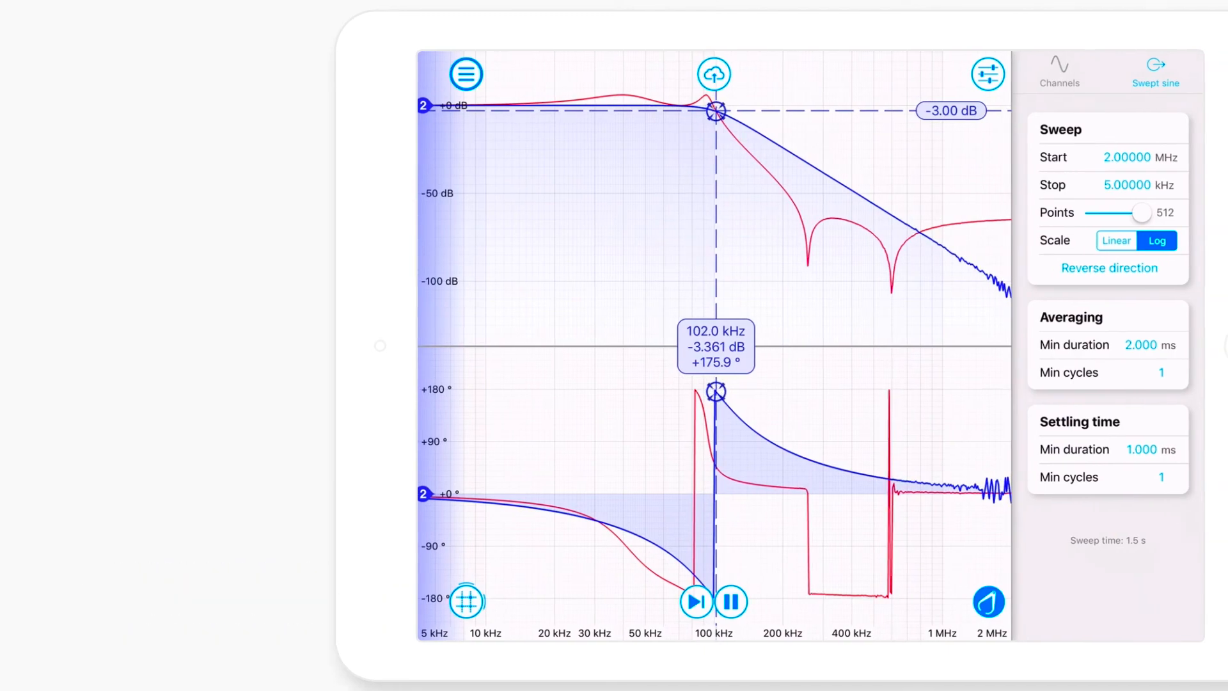
click(712, 74)
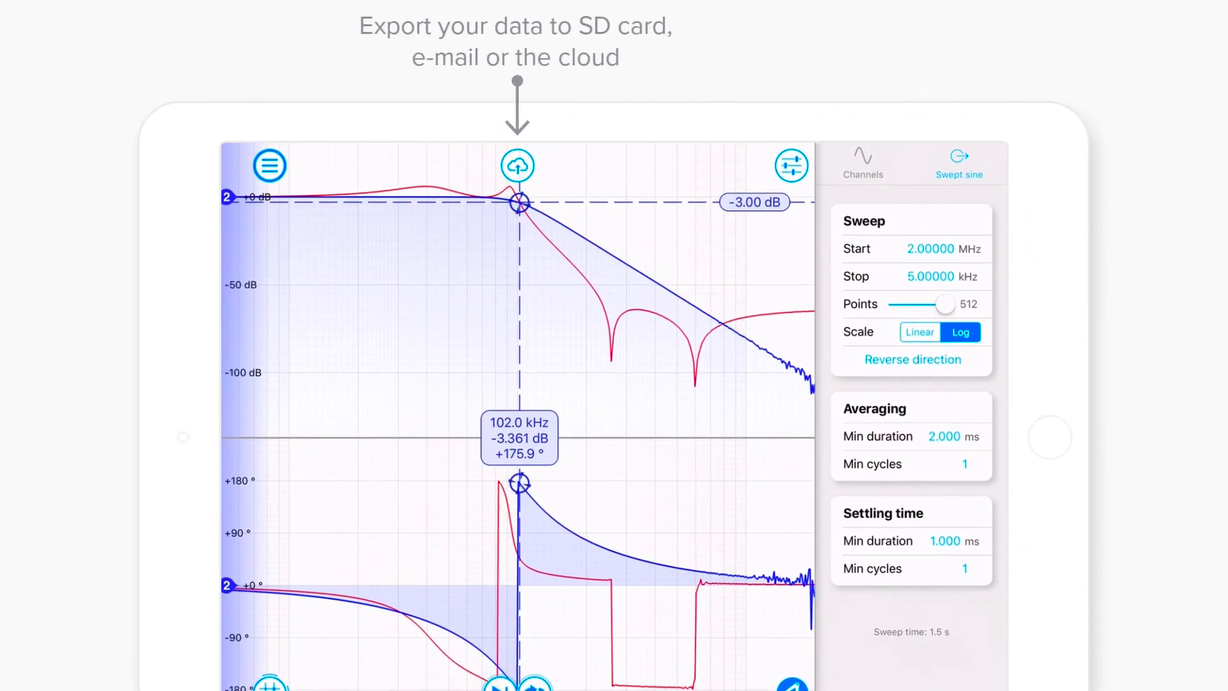
Save the channel data CSV to the SD card.
click(516, 165)
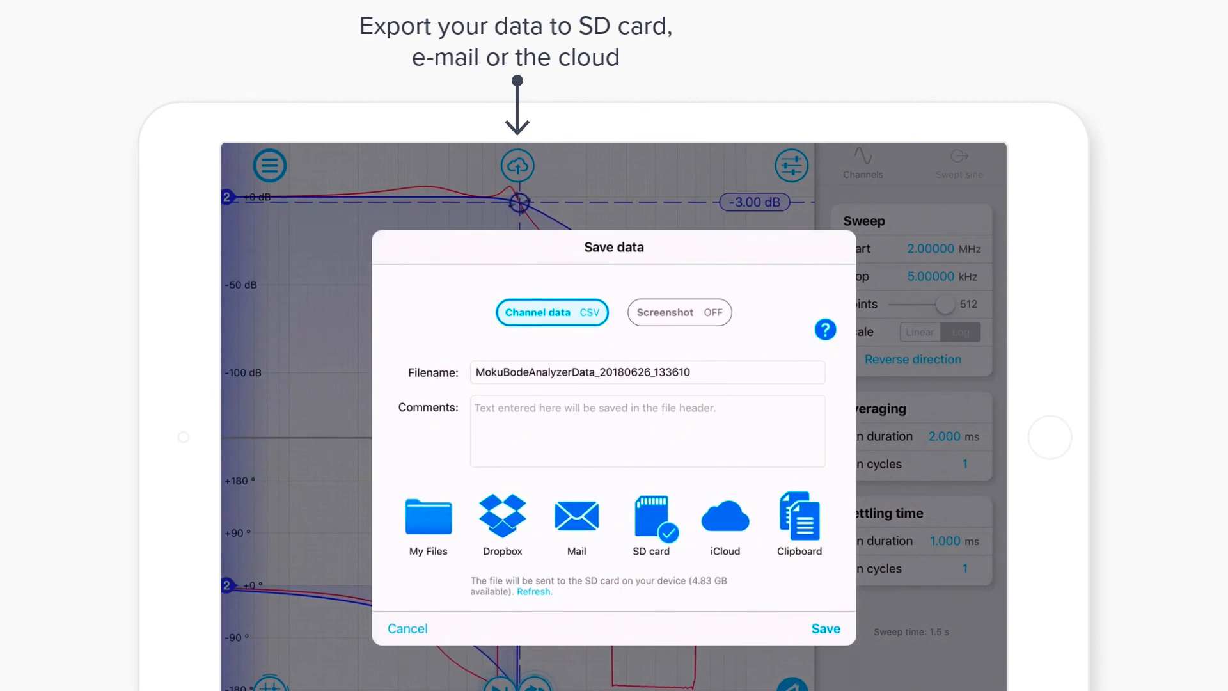
click(825, 628)
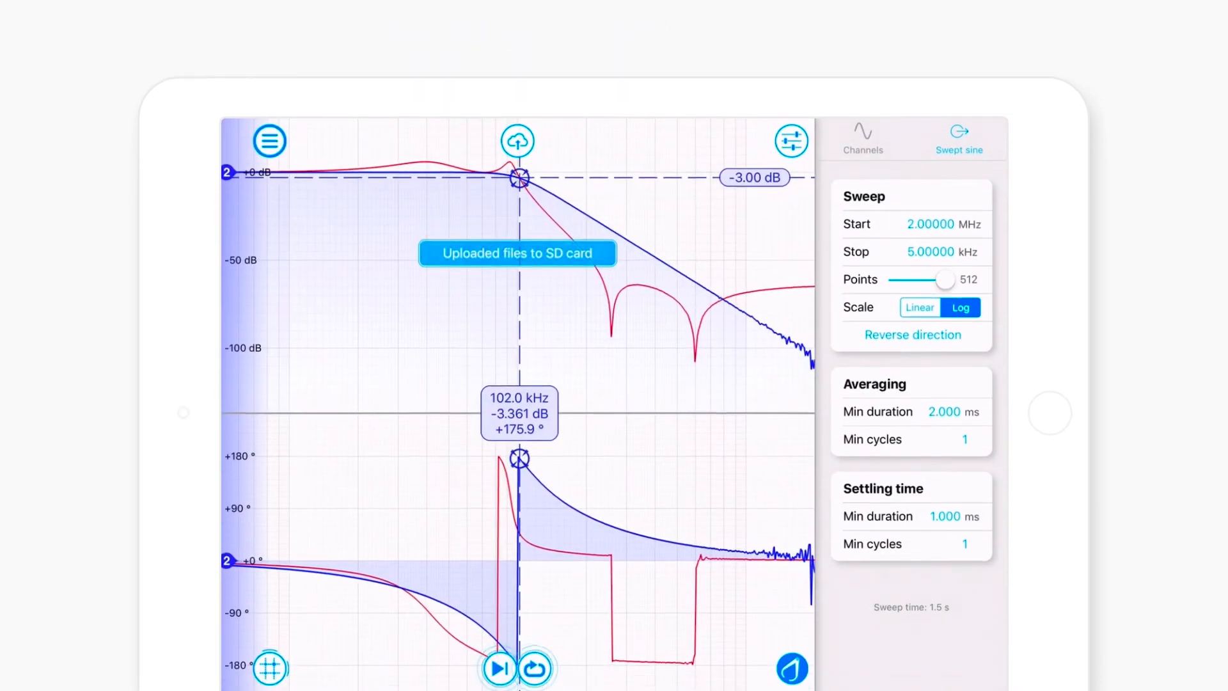